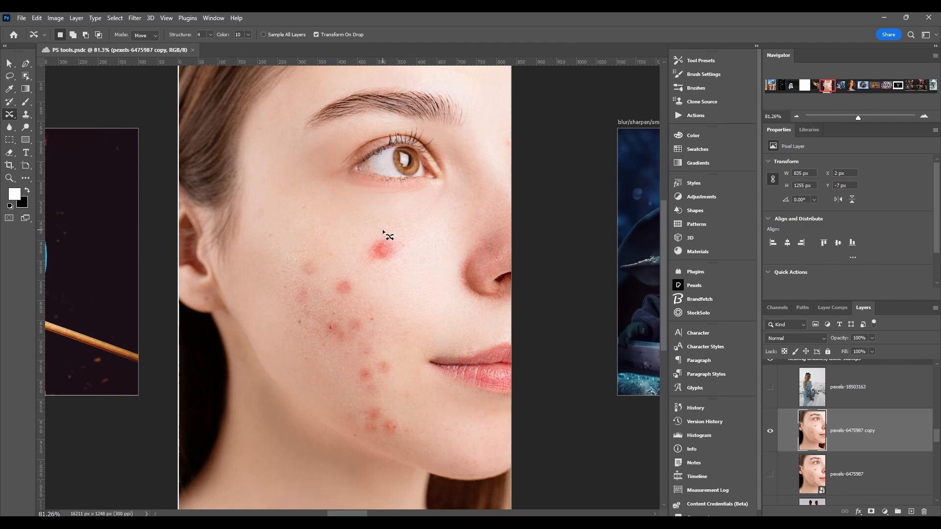
- Lasso the red blemish, drag it onto the left cheek, enlarge the patch and commit it
{"action": "left_click_drag", "start_coordinate": [390, 234], "coordinate": [371, 266]}
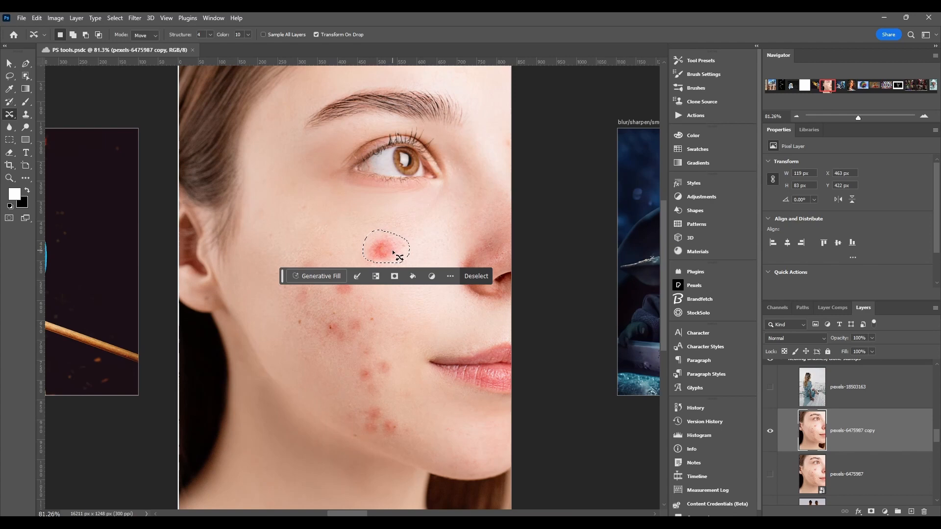
{"action": "left_click_drag", "start_coordinate": [387, 249], "coordinate": [276, 252]}
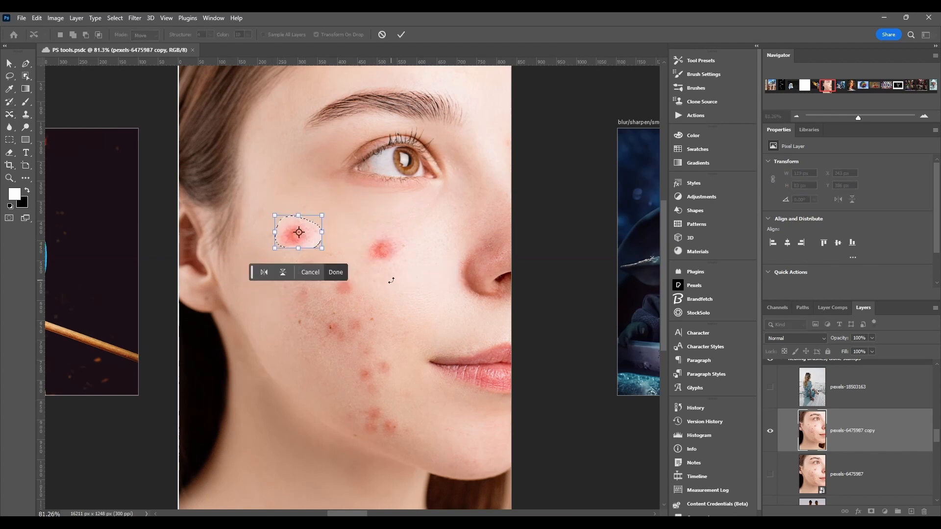
{"action": "left_click_drag", "start_coordinate": [297, 232], "coordinate": [293, 228]}
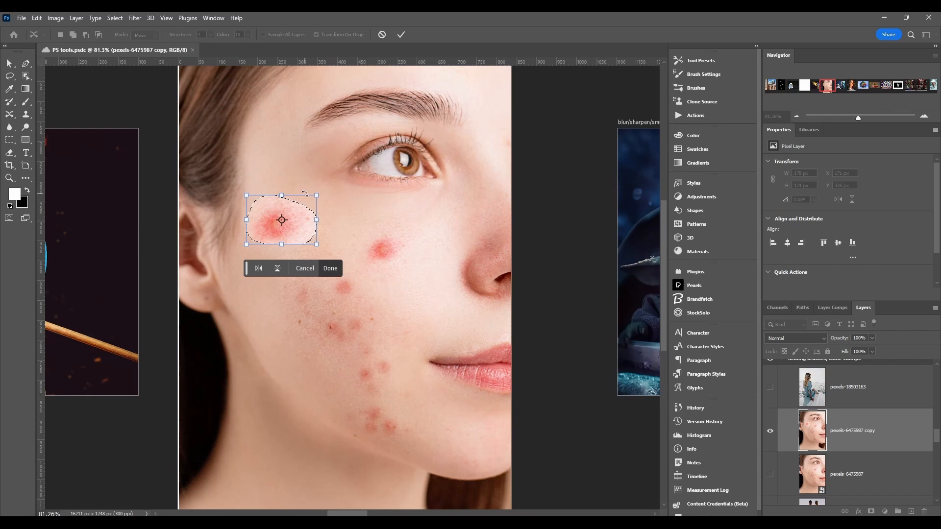
{"action": "left_click_drag", "start_coordinate": [317, 194], "coordinate": [300, 182]}
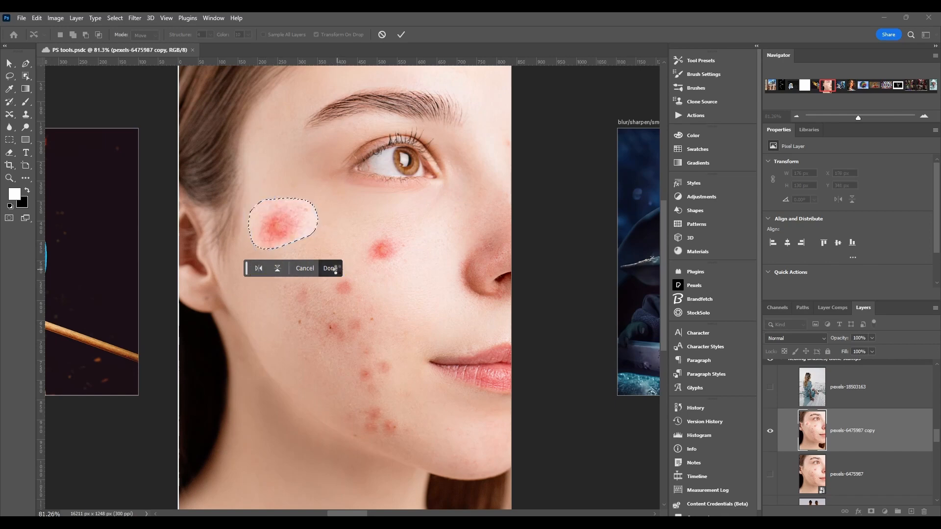
{"action": "left_click", "coordinate": [330, 267]}
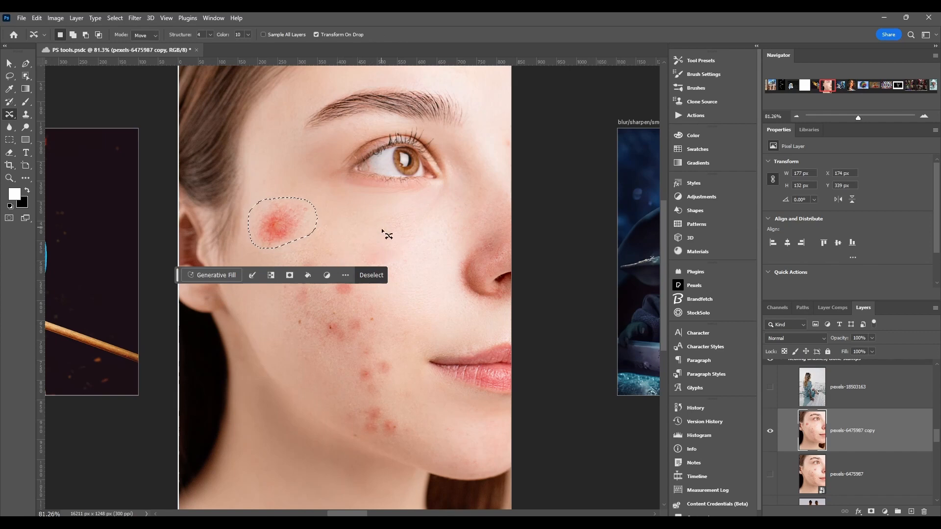
{"action": "mouse_move", "coordinate": [376, 243]}
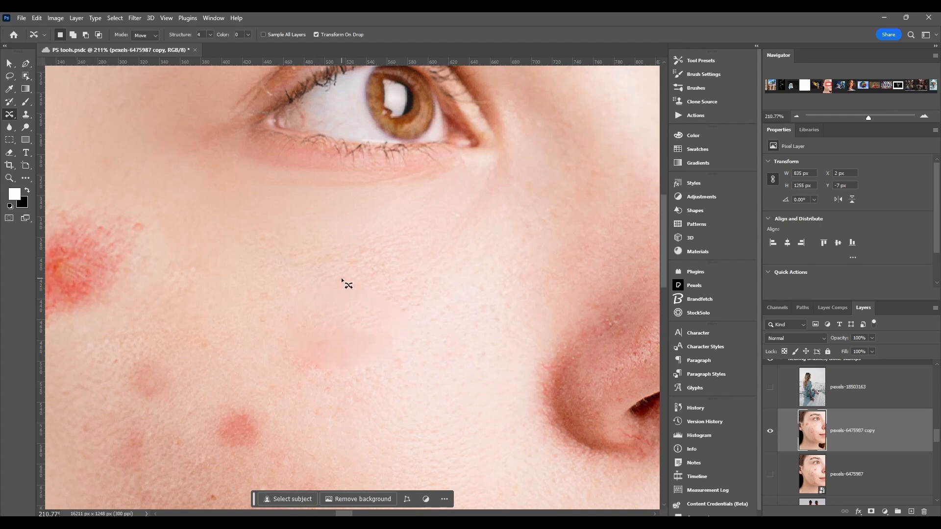
{"action": "mouse_move", "coordinate": [296, 367]}
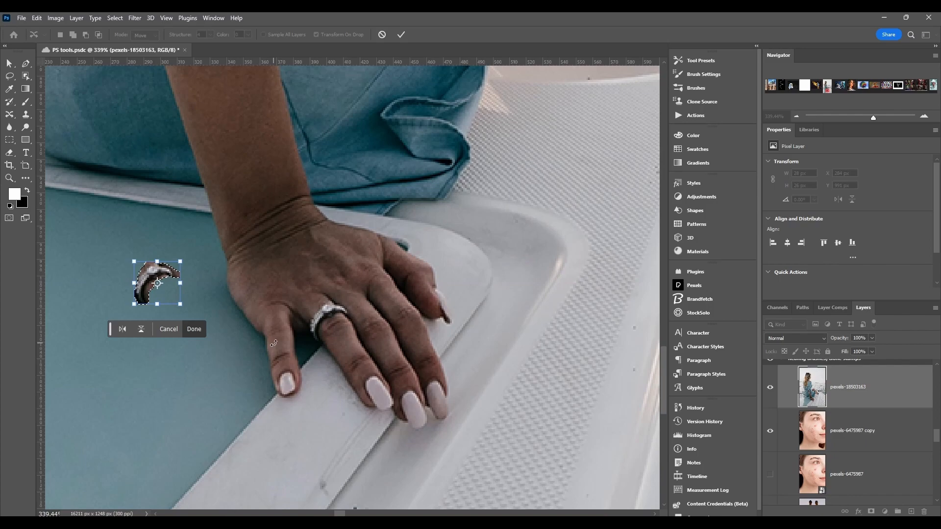
- Commit the ring patch placed on the teal surface beside the hand
{"action": "left_click", "coordinate": [193, 329]}
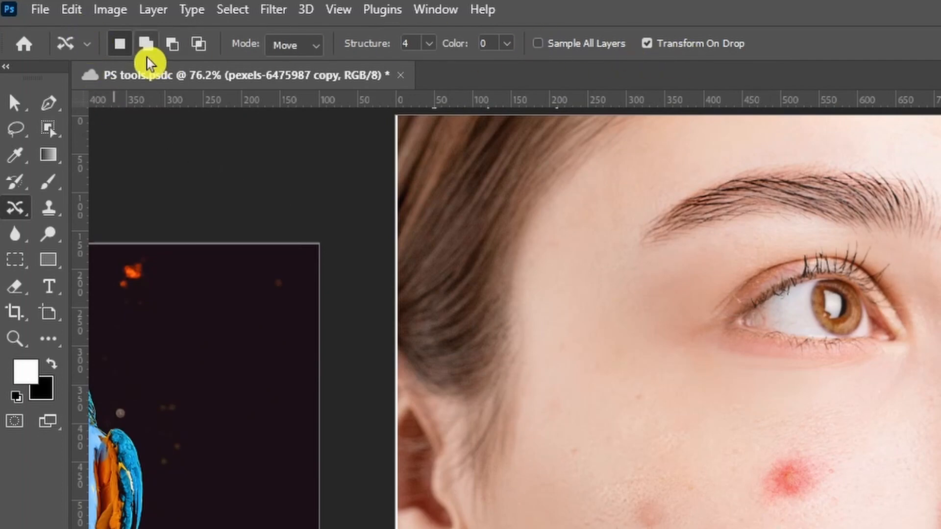
{"action": "left_click", "coordinate": [64, 43]}
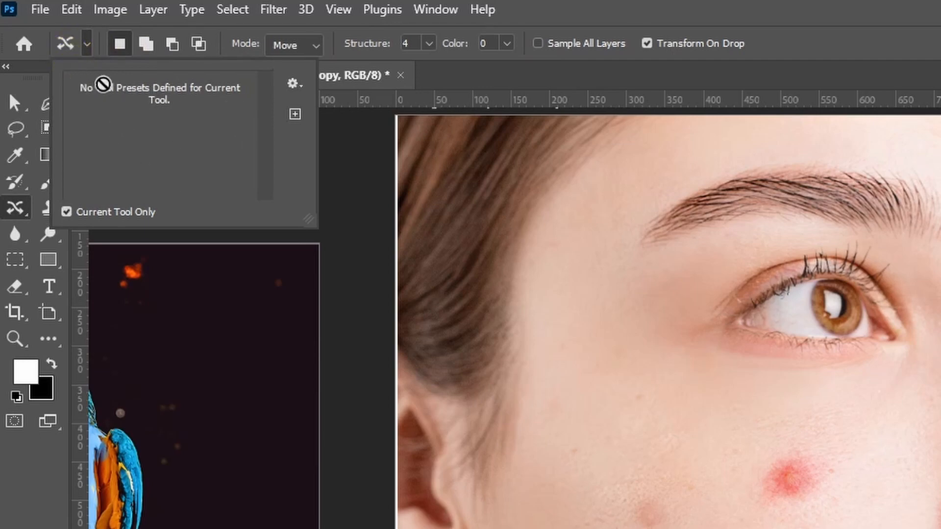
{"action": "left_click", "coordinate": [87, 44]}
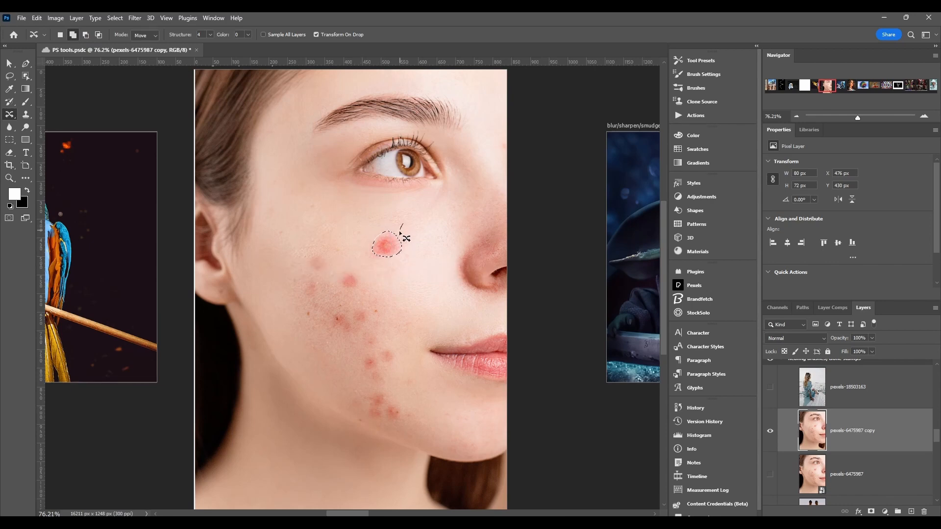
- Draw a tight outline around the red blemish near the nose
{"action": "left_click_drag", "start_coordinate": [390, 243], "coordinate": [411, 246]}
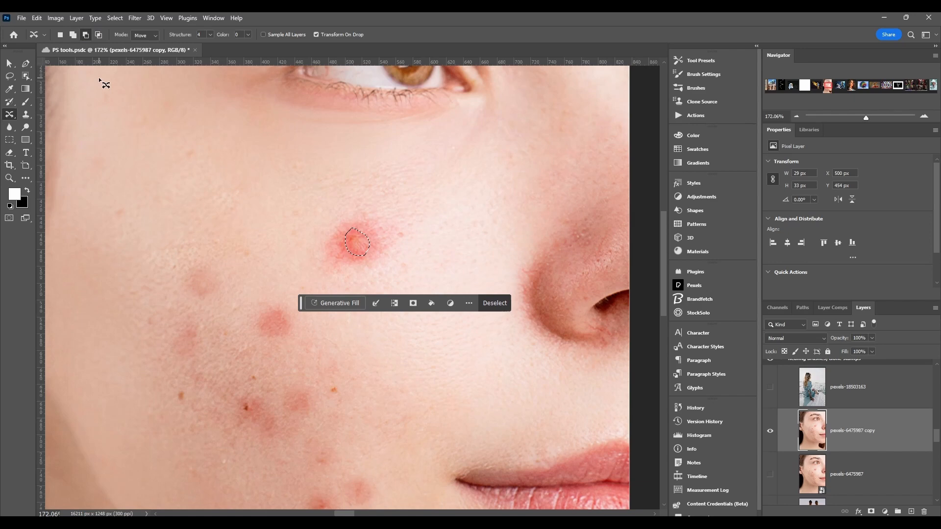
{"action": "mouse_move", "coordinate": [100, 35]}
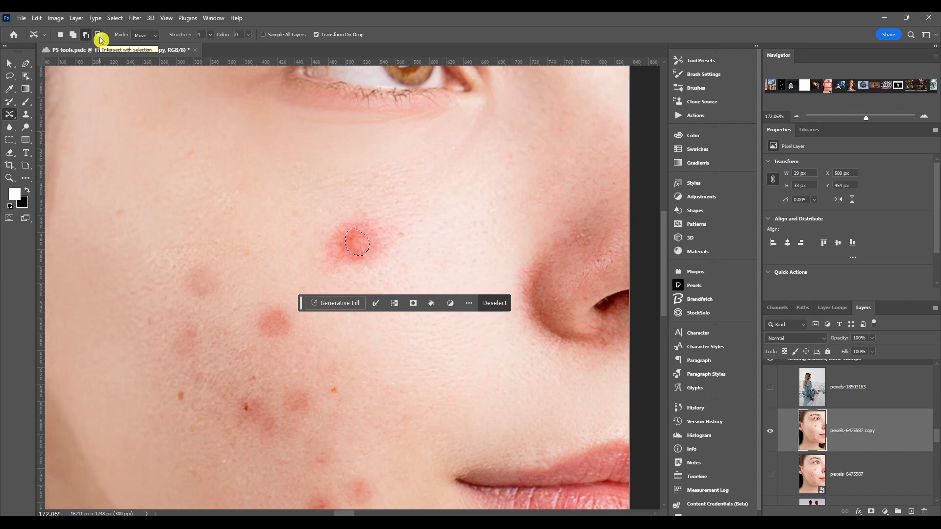
- Clear the small outline and redraw a wider one around the blemish and surrounding skin
{"action": "key", "text": "ctrl+s"}
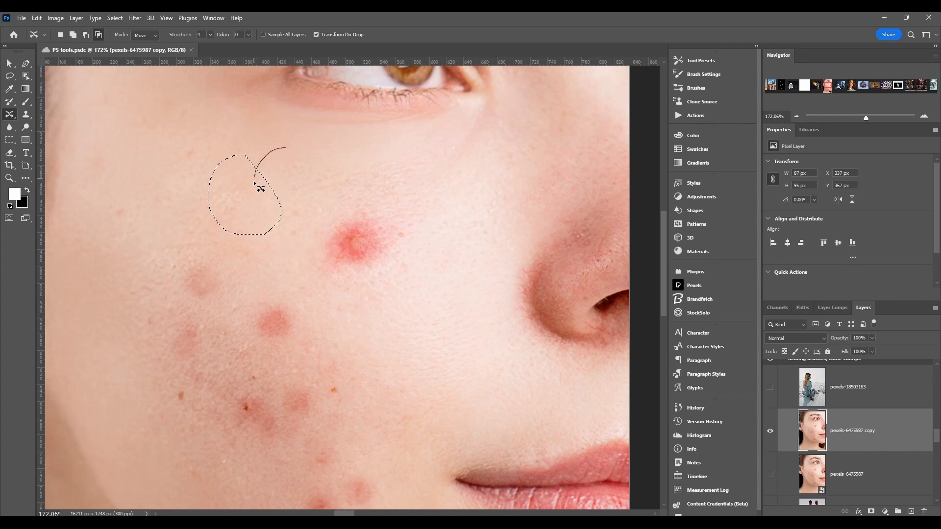
{"action": "left_click_drag", "start_coordinate": [258, 150], "coordinate": [280, 231]}
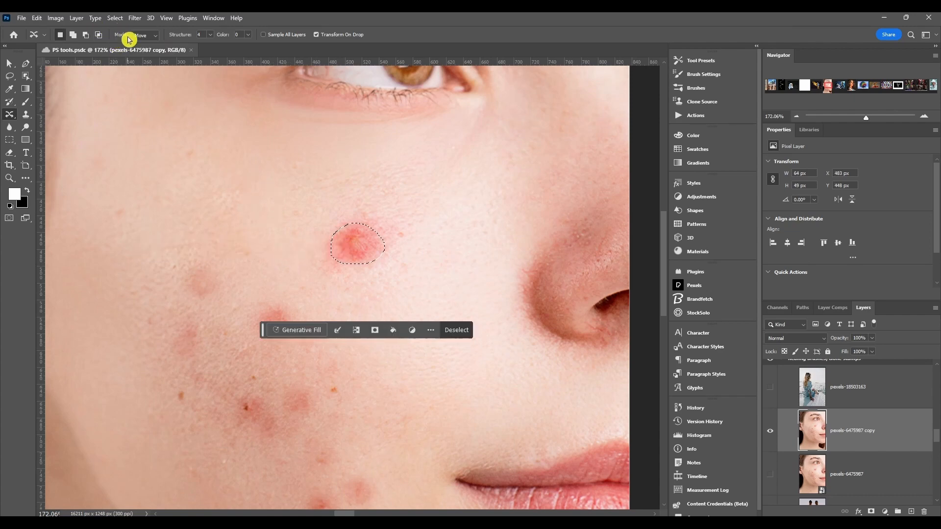
- Keep Mode on Move and shift the outlined blemish elsewhere on the cheek to demonstrate it
{"action": "left_click", "coordinate": [141, 34]}
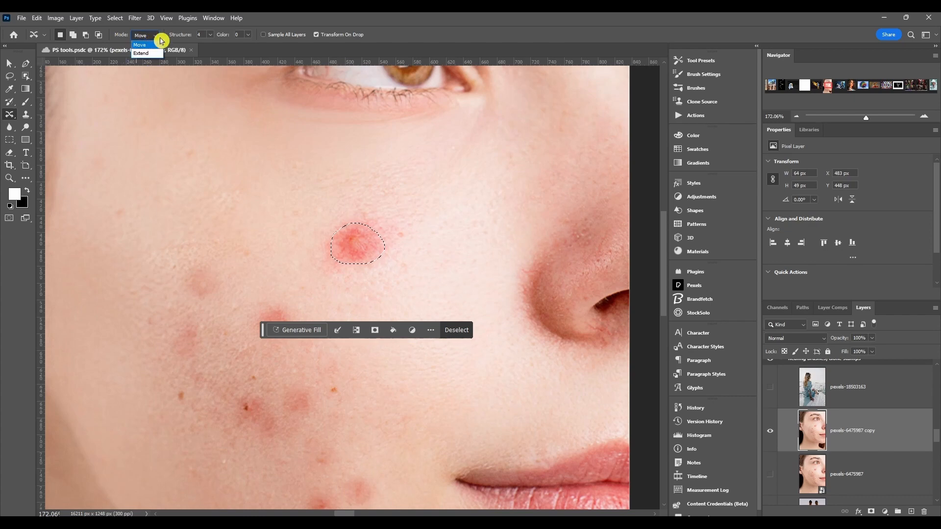
{"action": "left_click", "coordinate": [140, 44]}
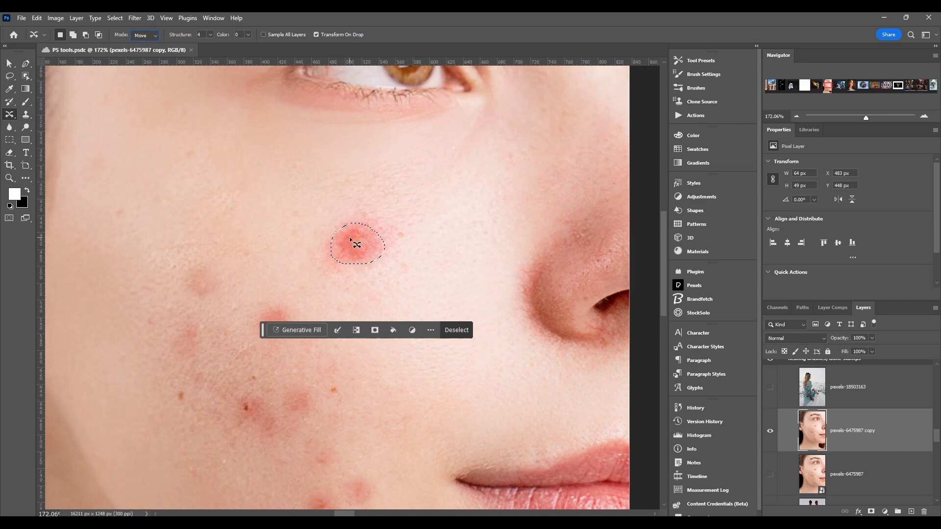
{"action": "left_click_drag", "start_coordinate": [356, 245], "coordinate": [209, 191]}
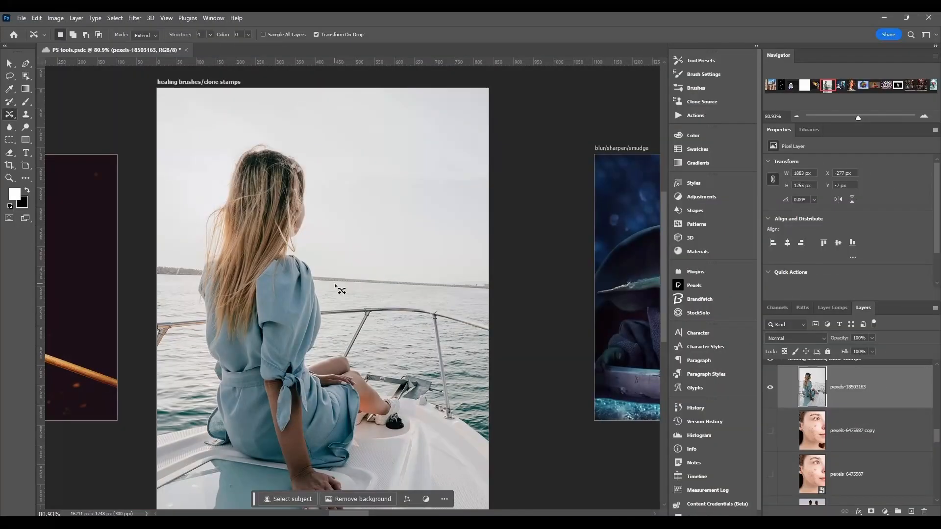
{"action": "mouse_move", "coordinate": [342, 289]}
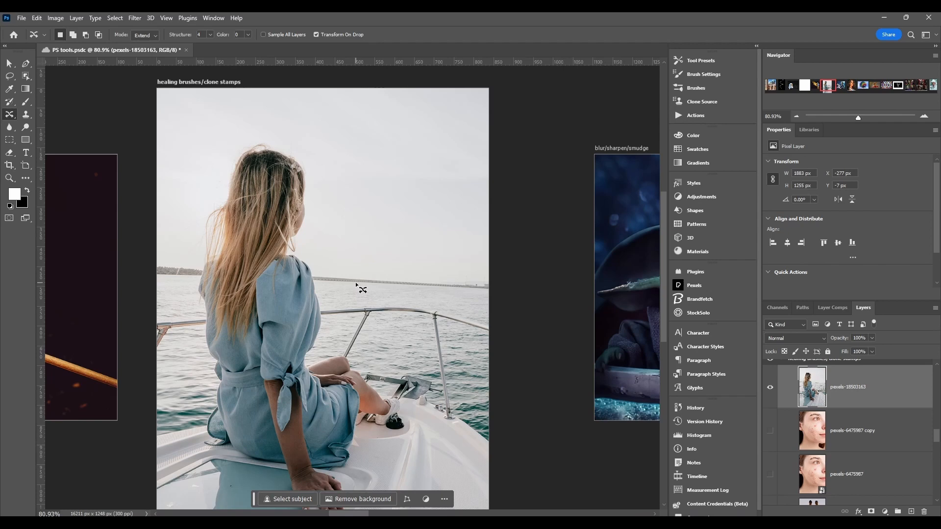
- Outline a strip of sea along the horizon, extend it to its new spot and commit
{"action": "left_click_drag", "start_coordinate": [336, 291], "coordinate": [421, 306]}
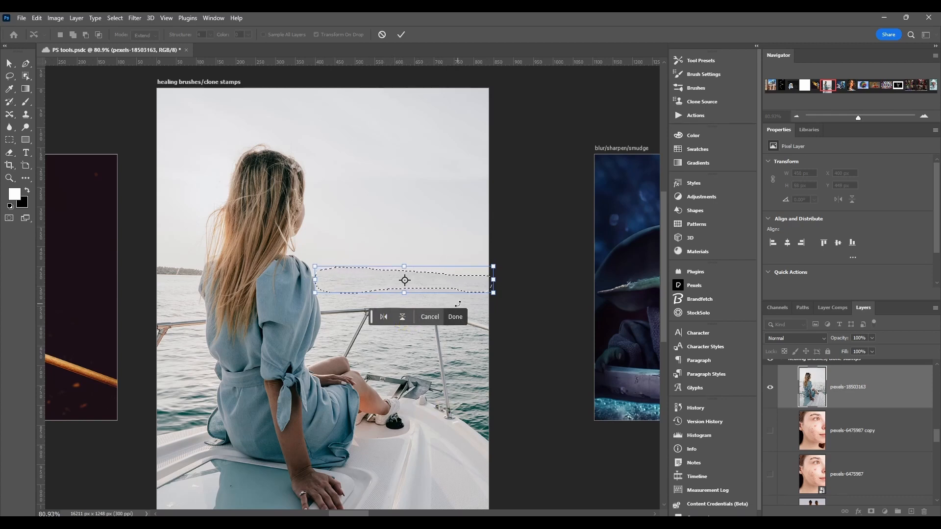
{"action": "left_click", "coordinate": [454, 316]}
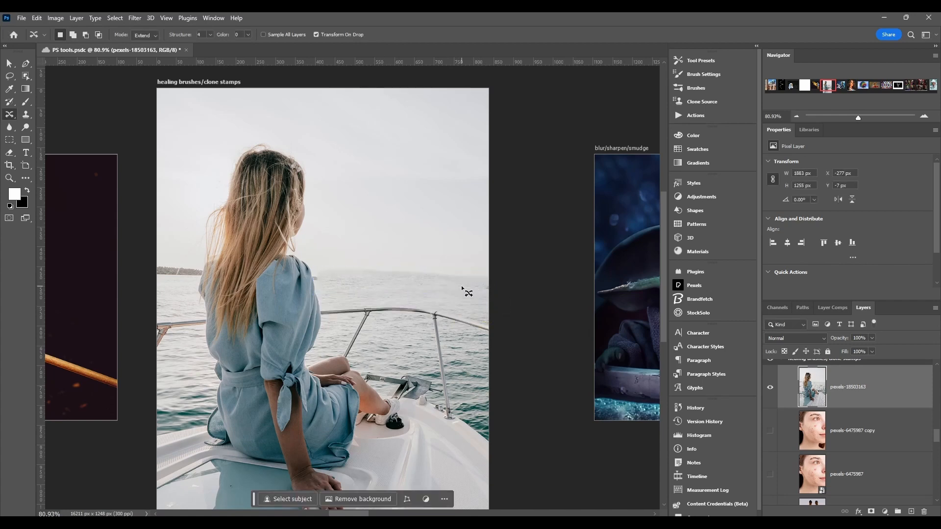
{"action": "mouse_move", "coordinate": [382, 273]}
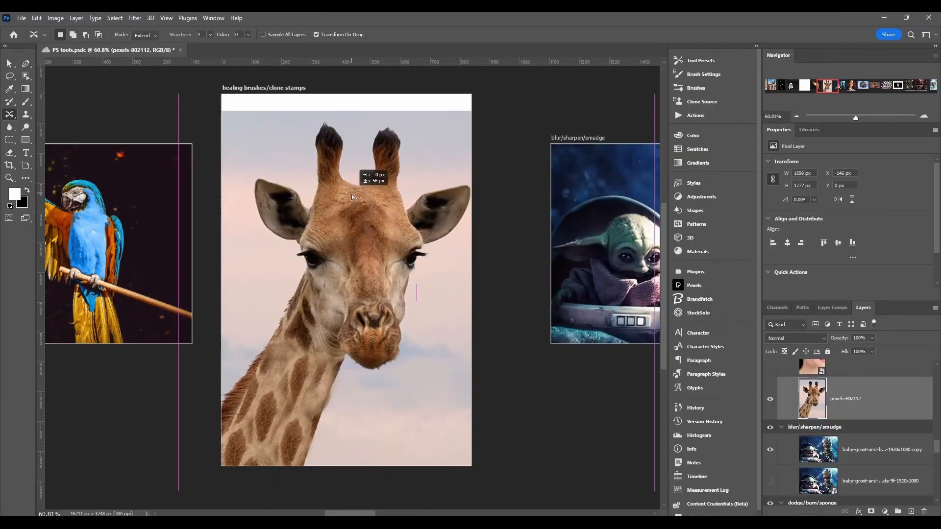
- Shift the giraffe photo upward, outline the lower neck and drag it down into the empty bottom
{"action": "left_click_drag", "start_coordinate": [352, 197], "coordinate": [357, 257]}
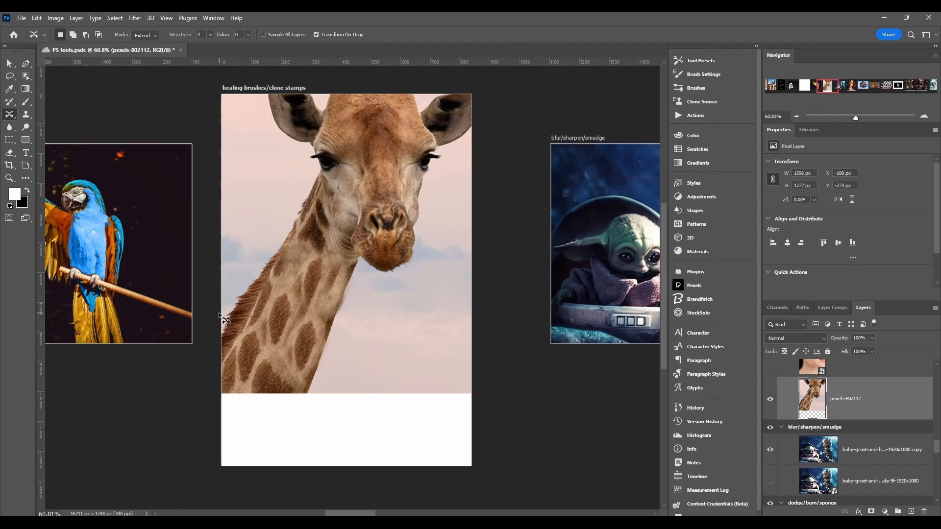
{"action": "left_click_drag", "start_coordinate": [222, 314], "coordinate": [504, 387]}
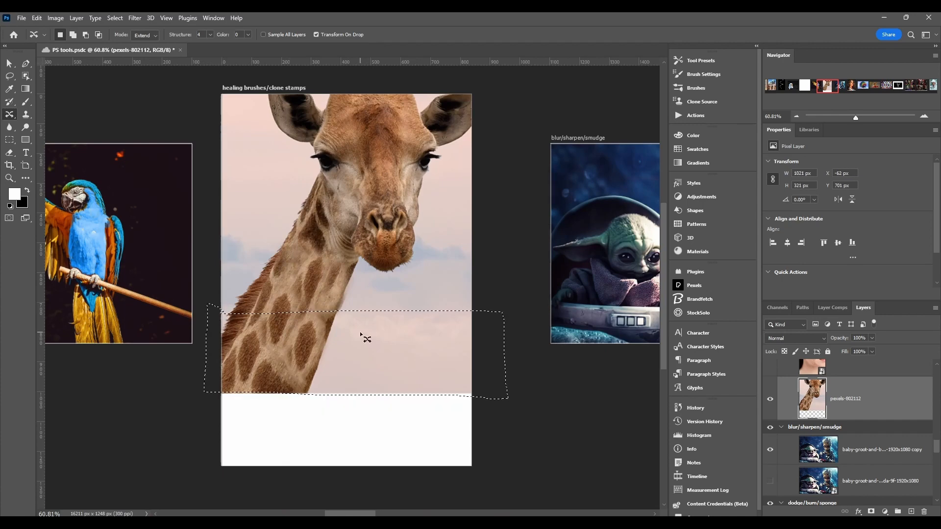
{"action": "left_click_drag", "start_coordinate": [360, 336], "coordinate": [349, 386]}
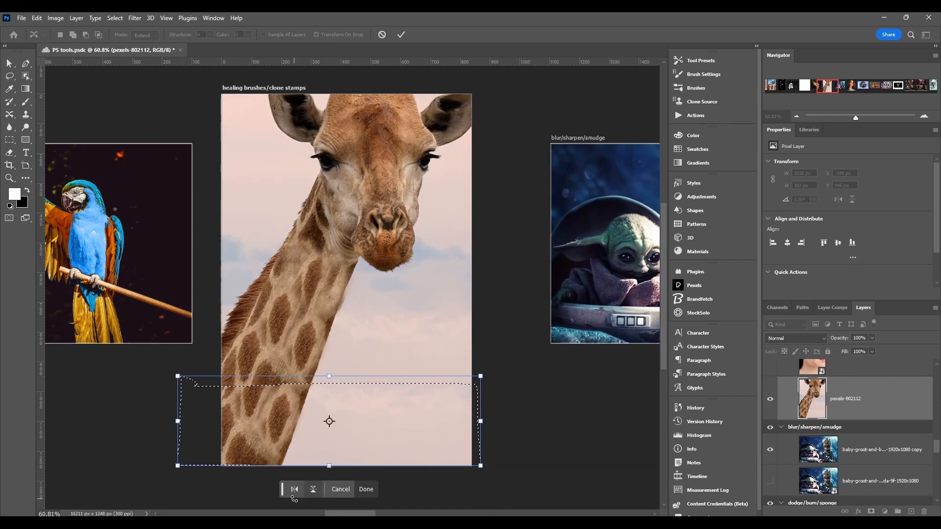
- Show the flip options for the patch, then commit the extended neck and sky
{"action": "left_click", "coordinate": [312, 493]}
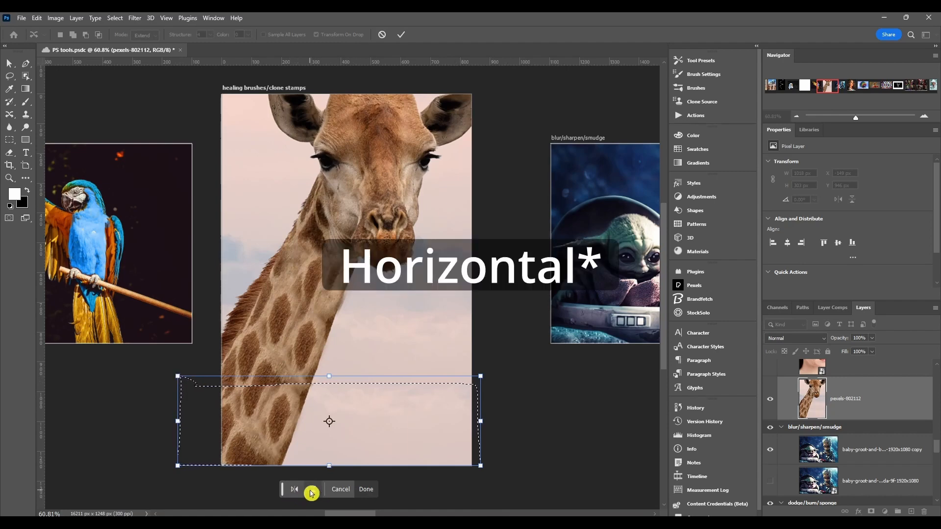
{"action": "left_click", "coordinate": [311, 490]}
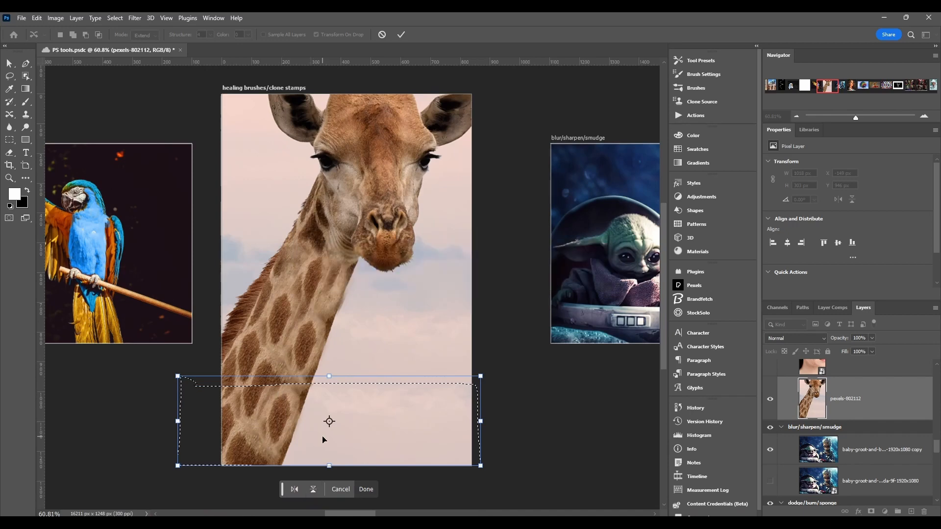
{"action": "left_click", "coordinate": [366, 489]}
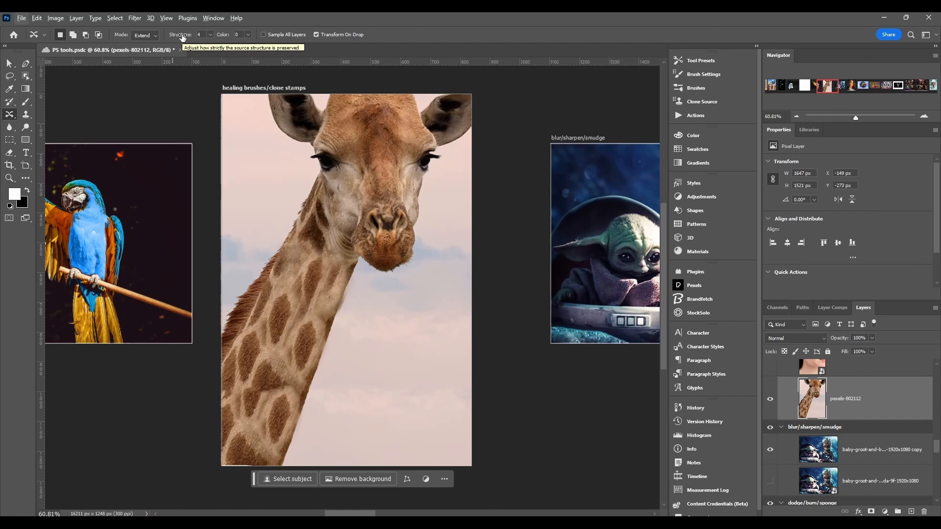
{"action": "mouse_move", "coordinate": [224, 34]}
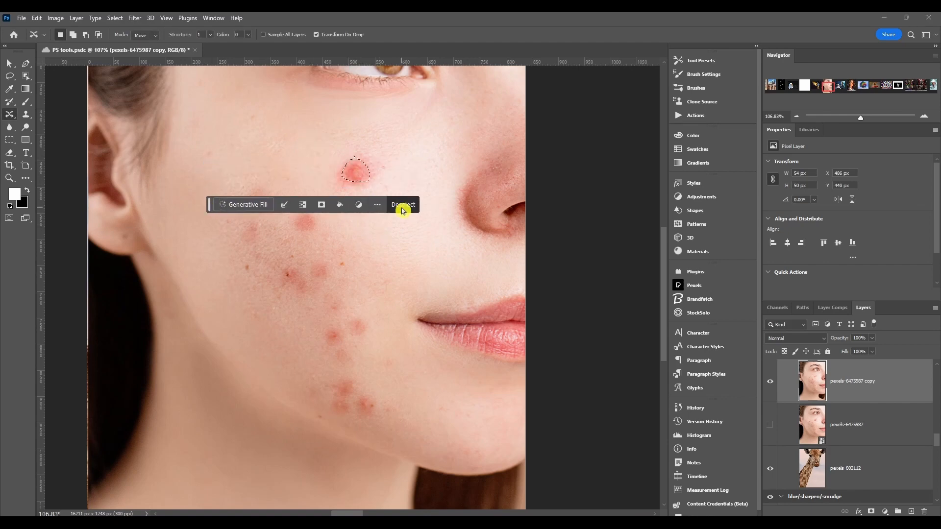
{"action": "mouse_move", "coordinate": [178, 34]}
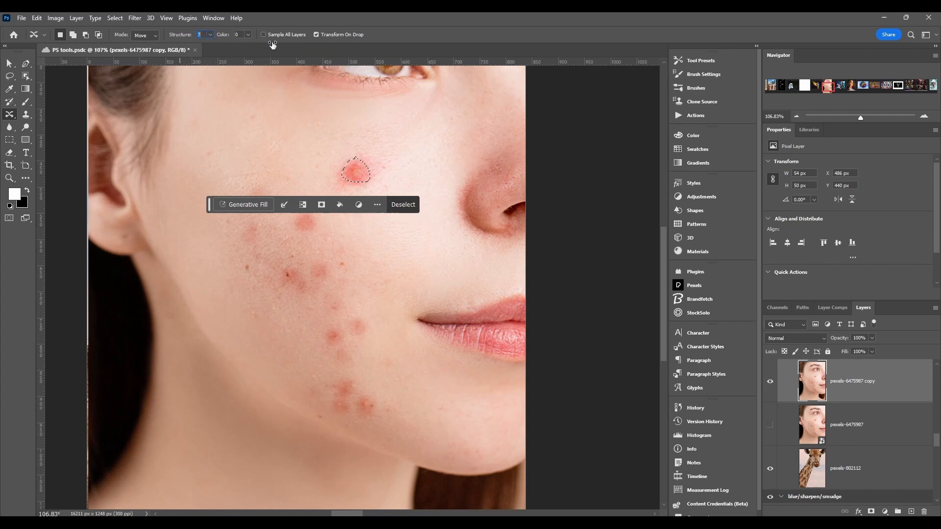
{"action": "mouse_move", "coordinate": [282, 93]}
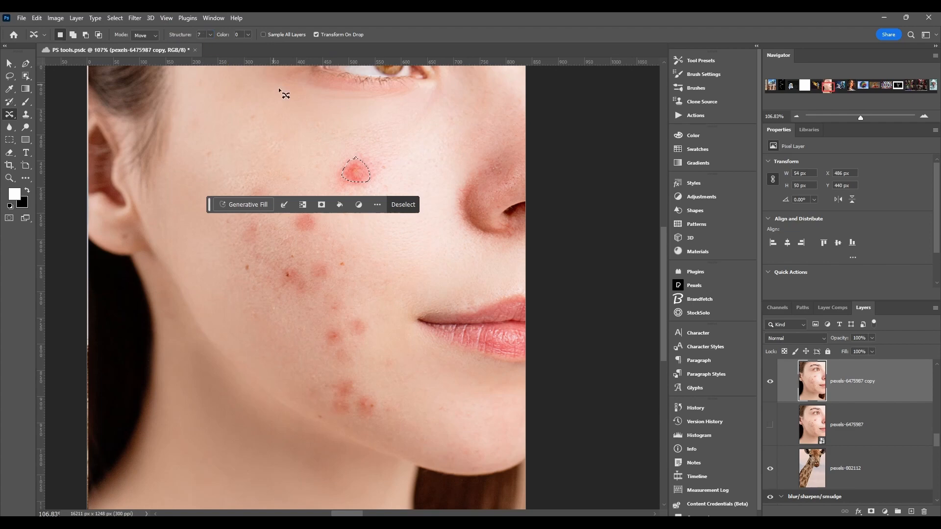
- Test-move the blemish toward the upper cheek with the raised Structure setting
{"action": "left_click_drag", "start_coordinate": [354, 170], "coordinate": [307, 149]}
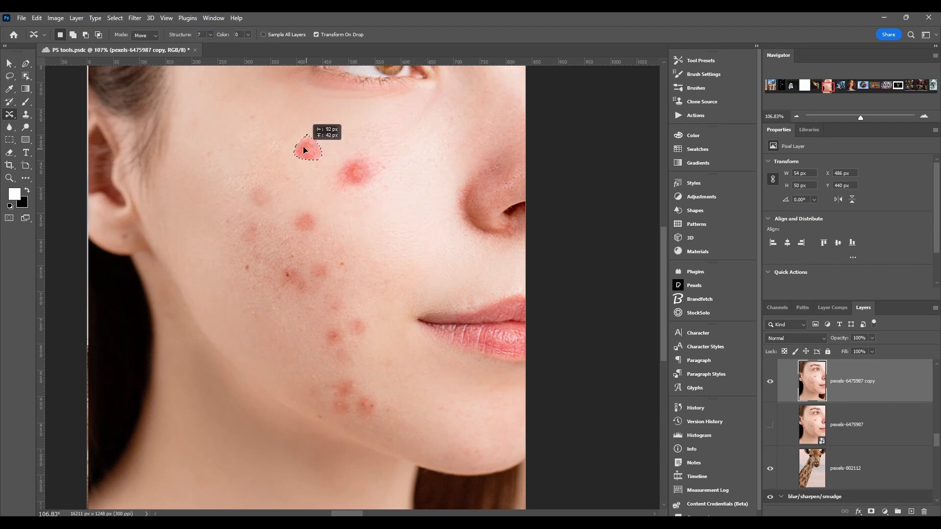
{"action": "left_click_drag", "start_coordinate": [306, 149], "coordinate": [298, 142]}
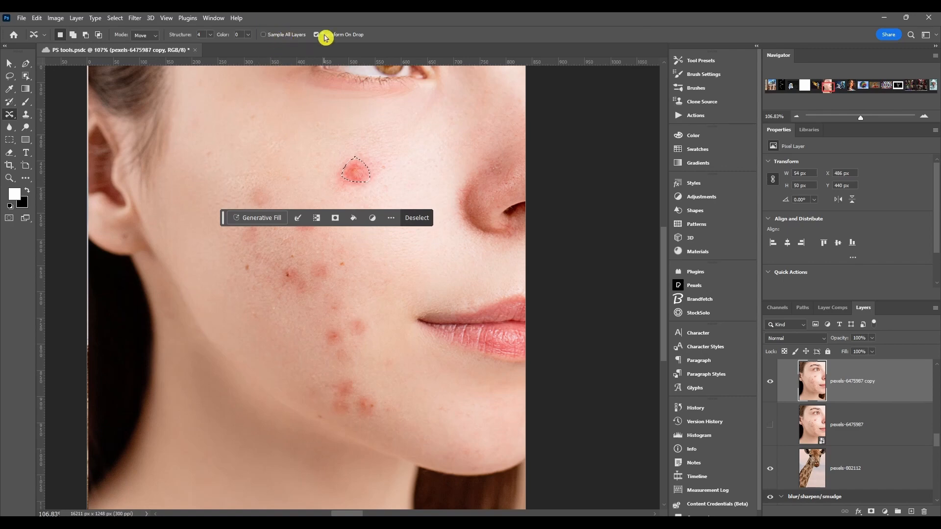
{"action": "mouse_move", "coordinate": [325, 34]}
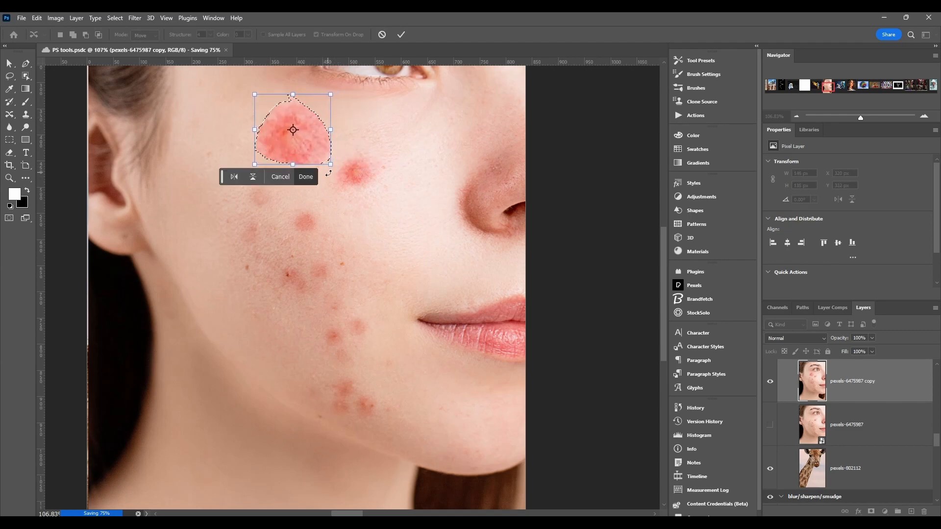
- Cancel the enlarged transform and move the blemish up to the upper cheek
{"action": "left_click", "coordinate": [305, 176]}
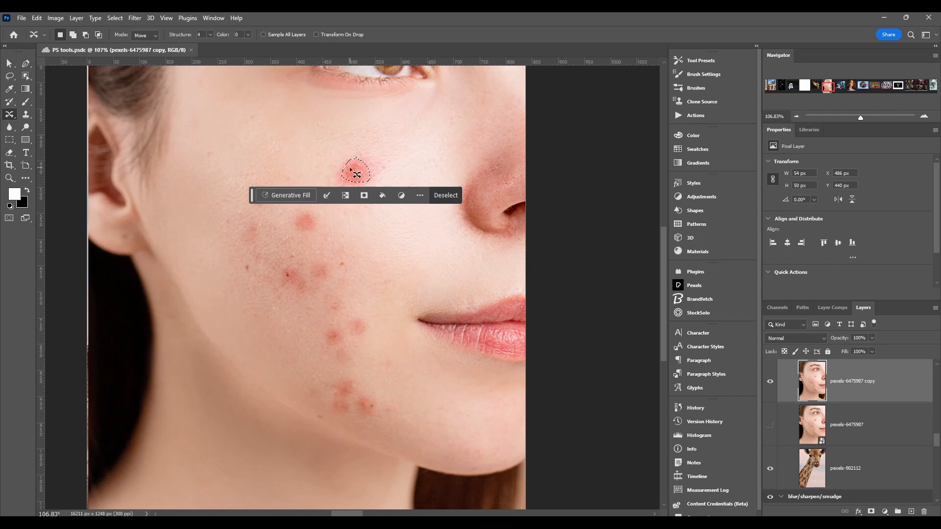
{"action": "left_click_drag", "start_coordinate": [356, 170], "coordinate": [240, 144]}
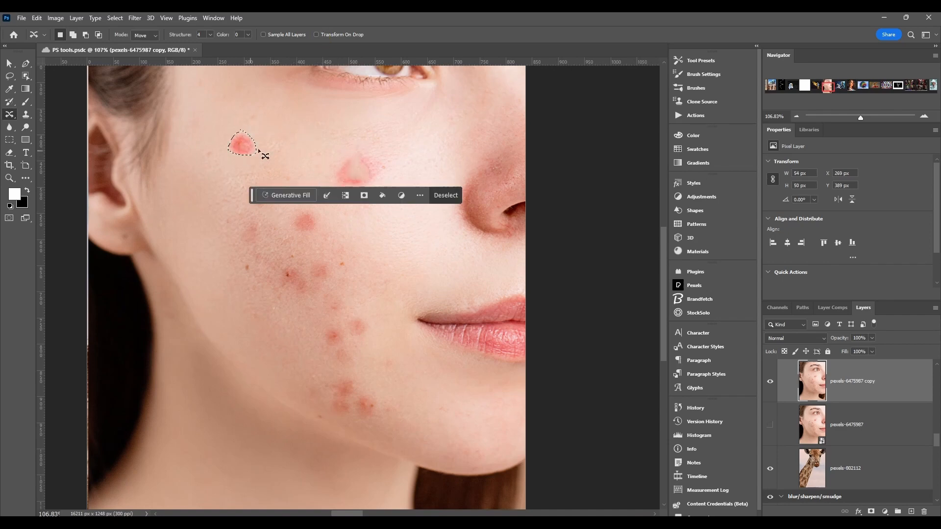